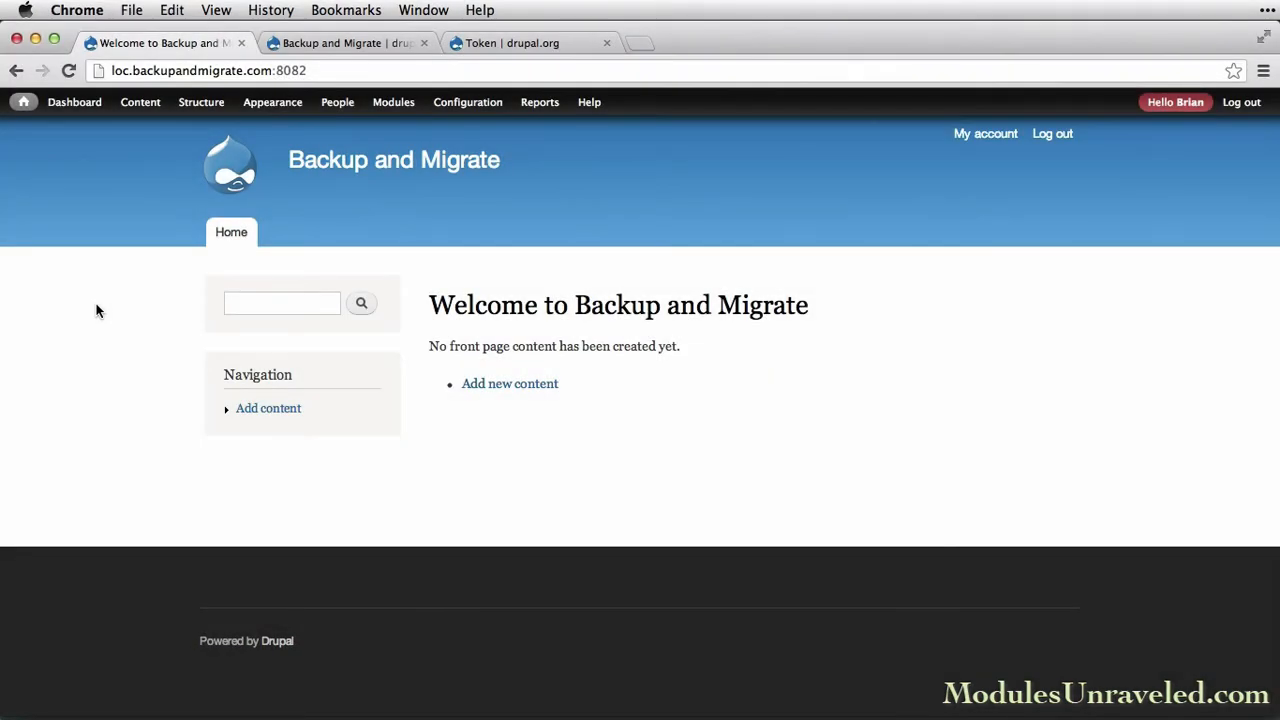
- View the Backup and Migrate project page on drupal.org, then return to the site's Modules page
click(344, 44)
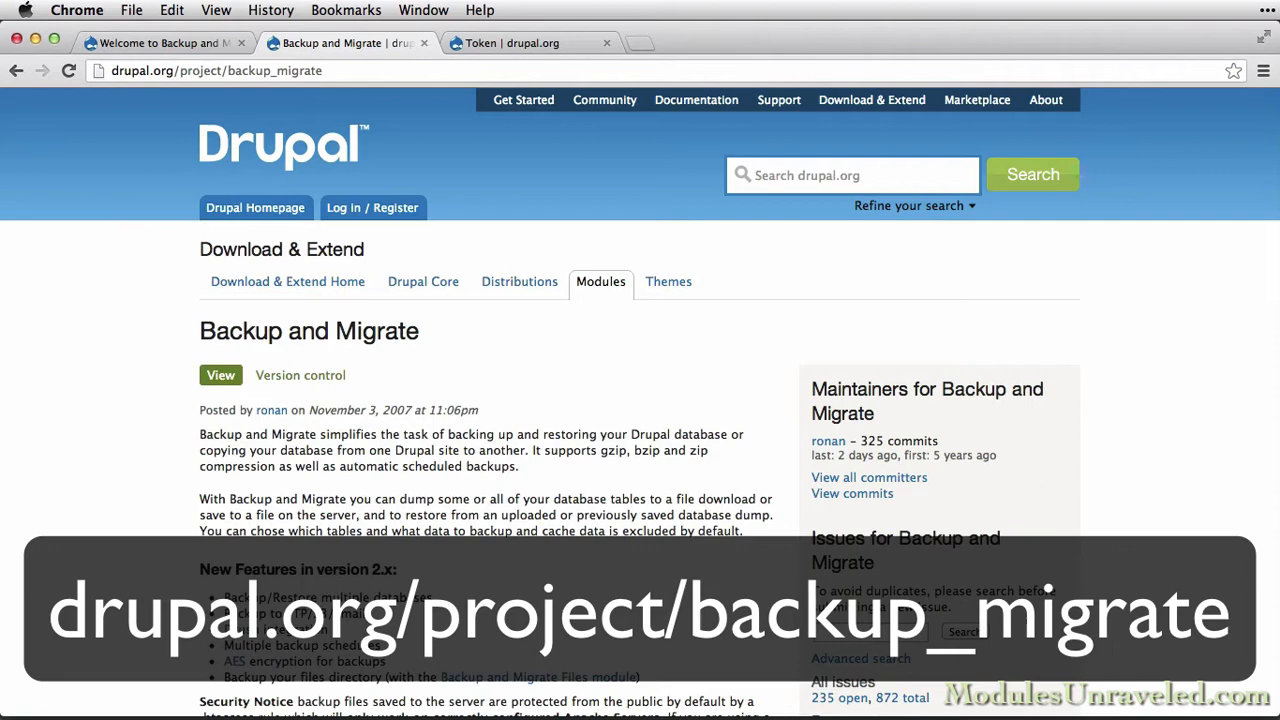
click(528, 44)
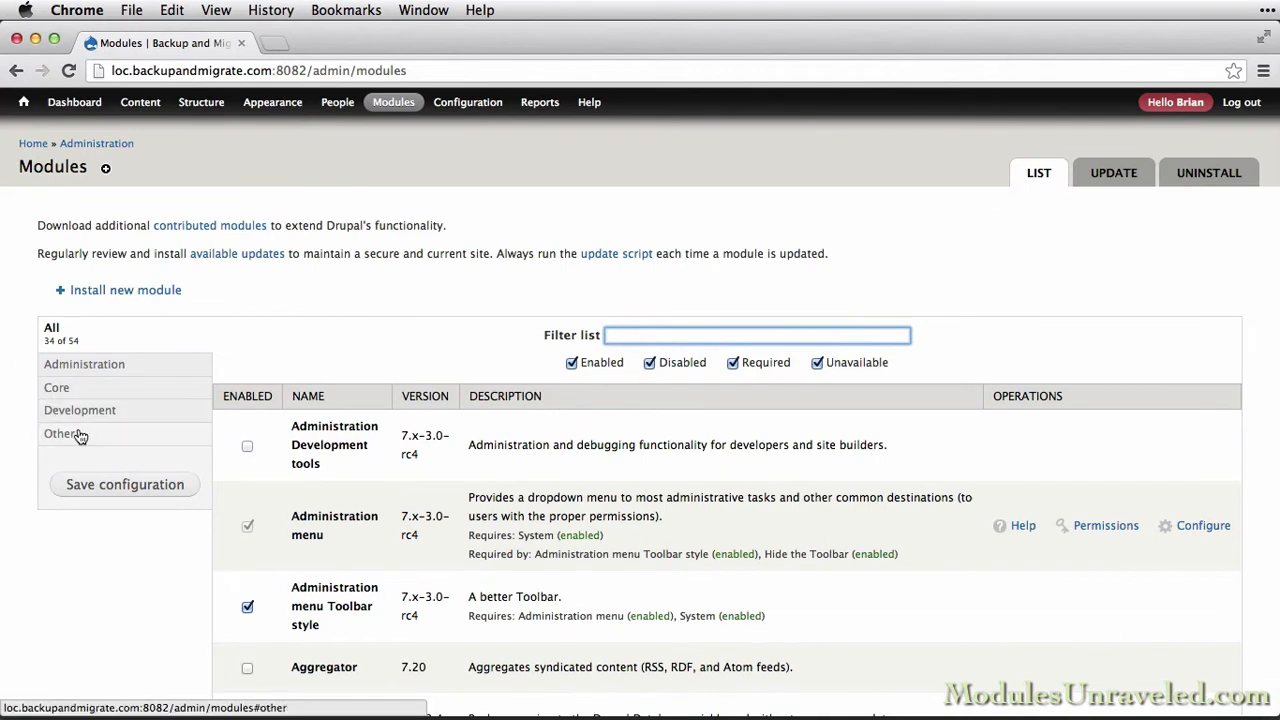
- In the Other category, enable Backup and Migrate and Token and save the module configuration
click(60, 434)
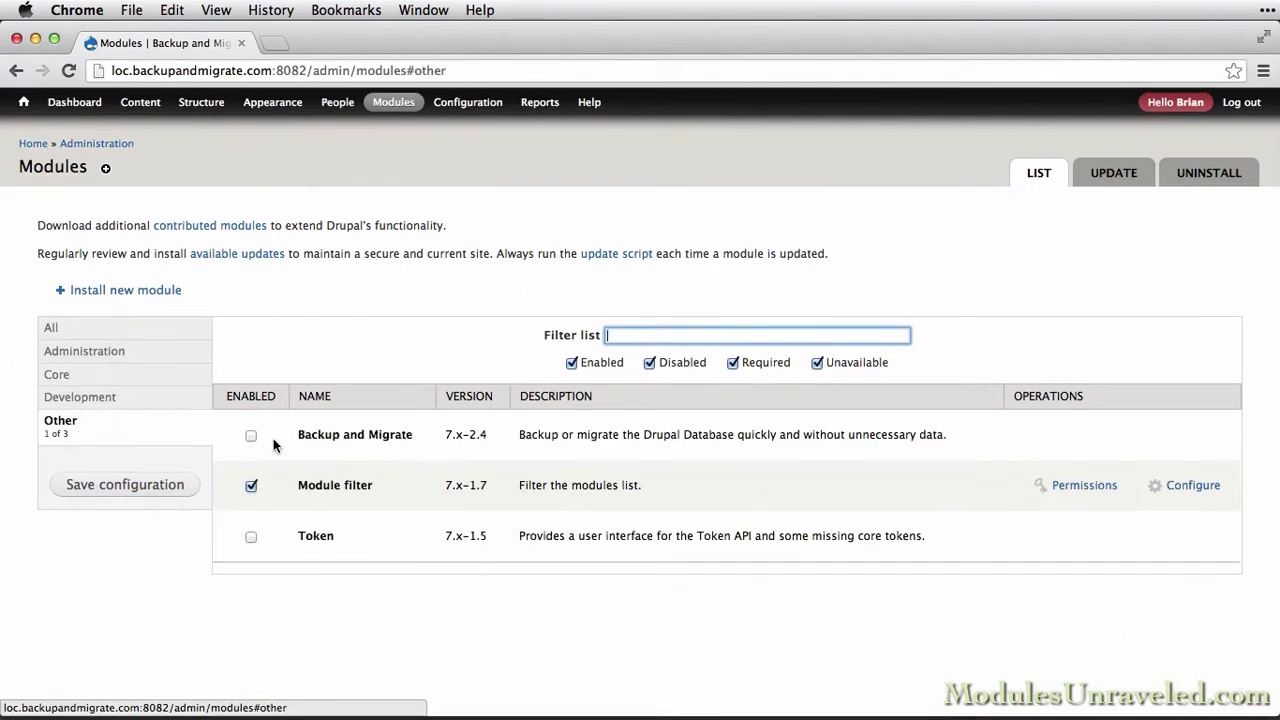
click(252, 436)
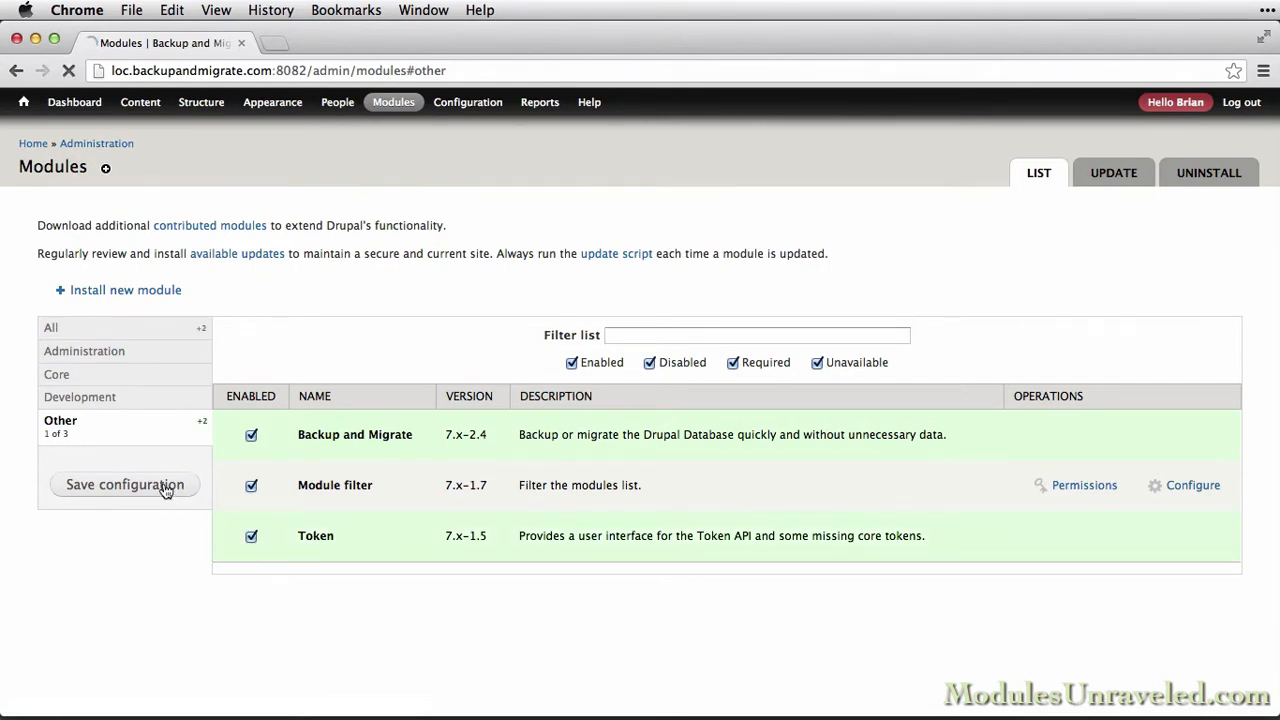
click(124, 484)
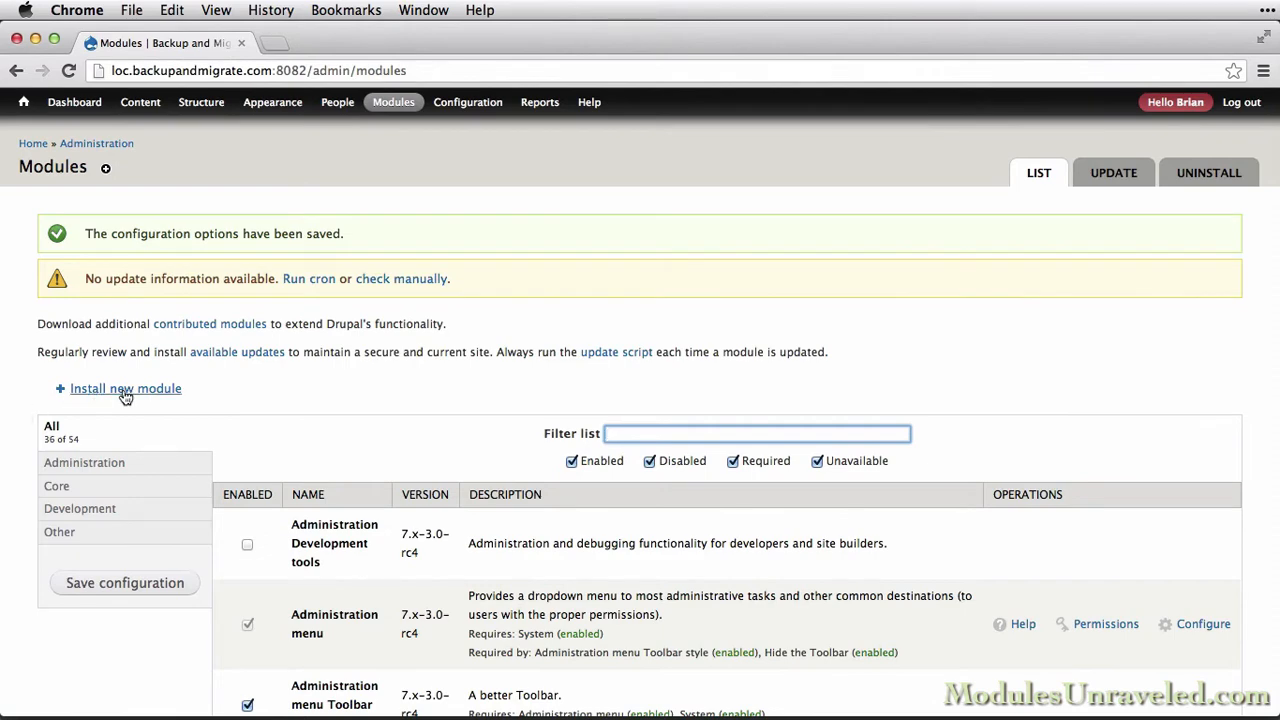
- Show the Configuration sections list from the admin toolbar
click(468, 100)
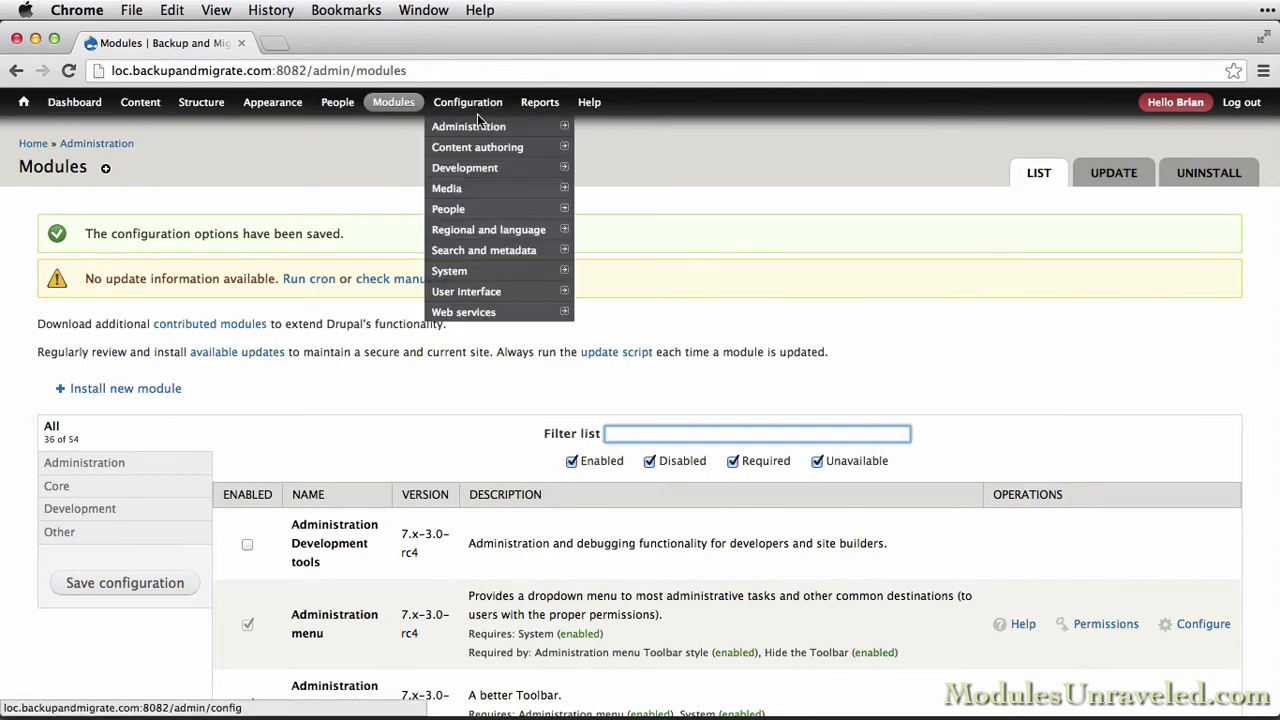
mouse_move(448, 270)
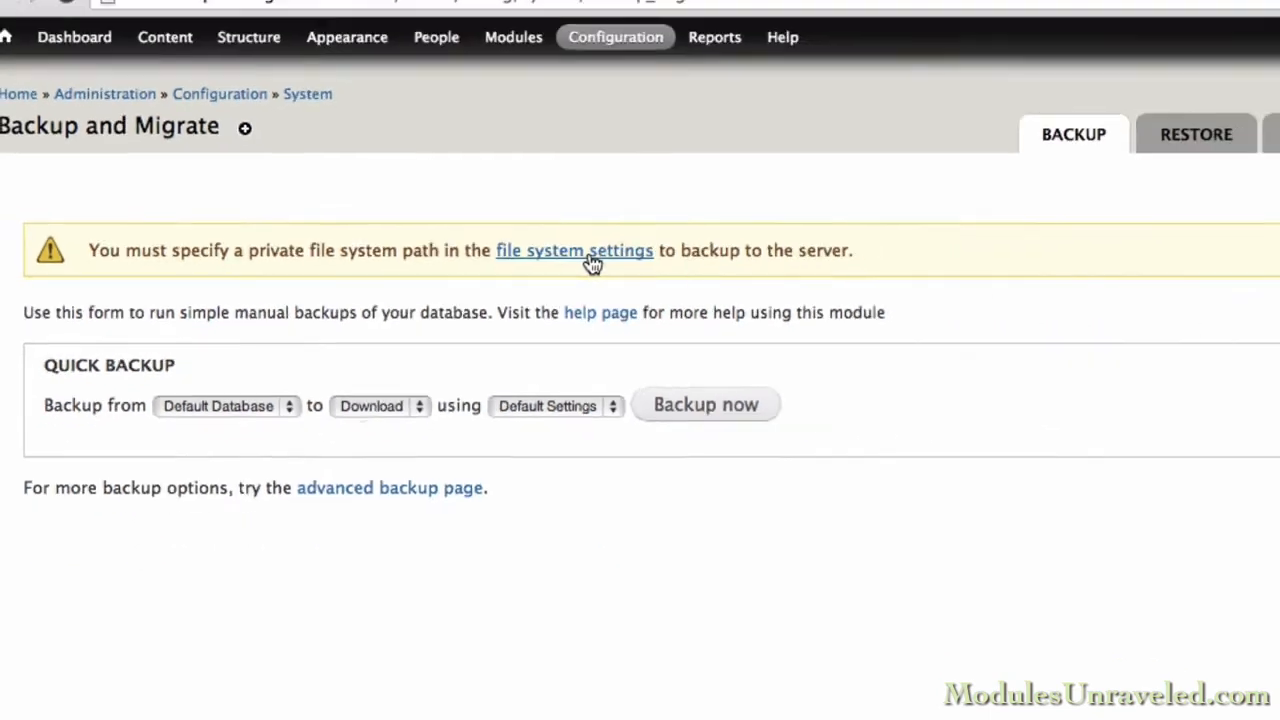
- Set the private file system path to sites/default/files/private and save the file system settings
click(572, 250)
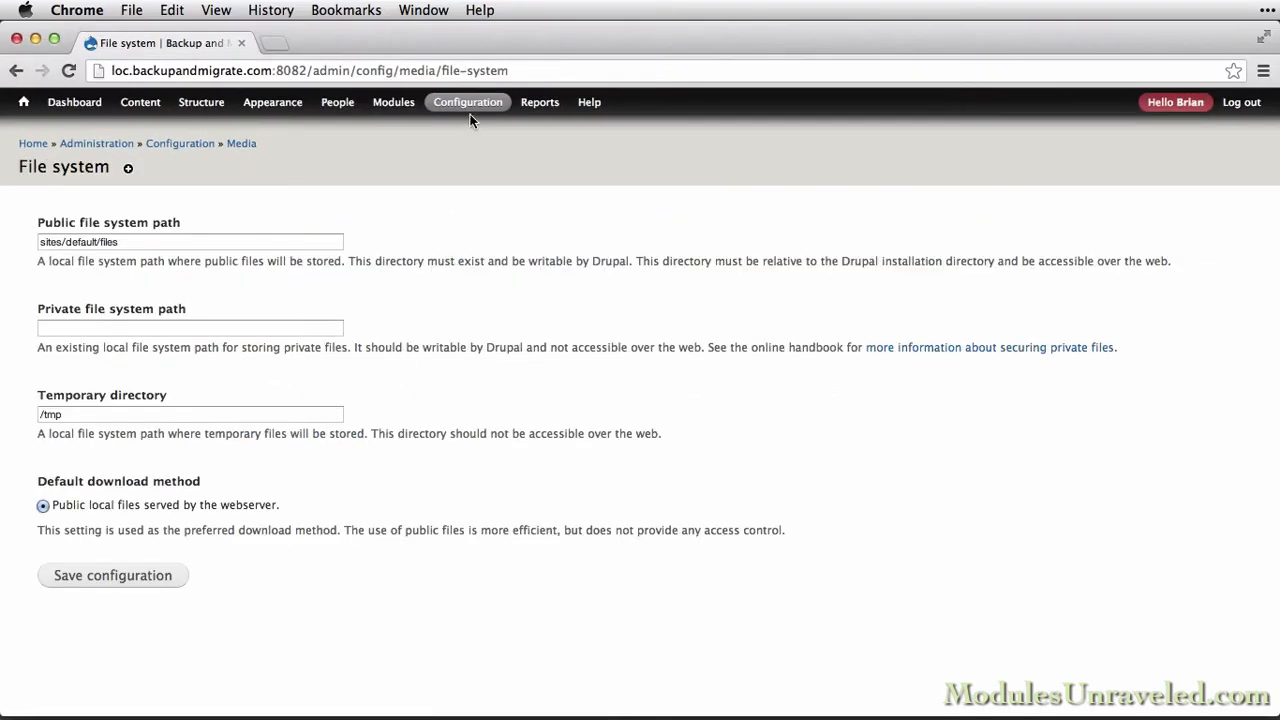
click(468, 100)
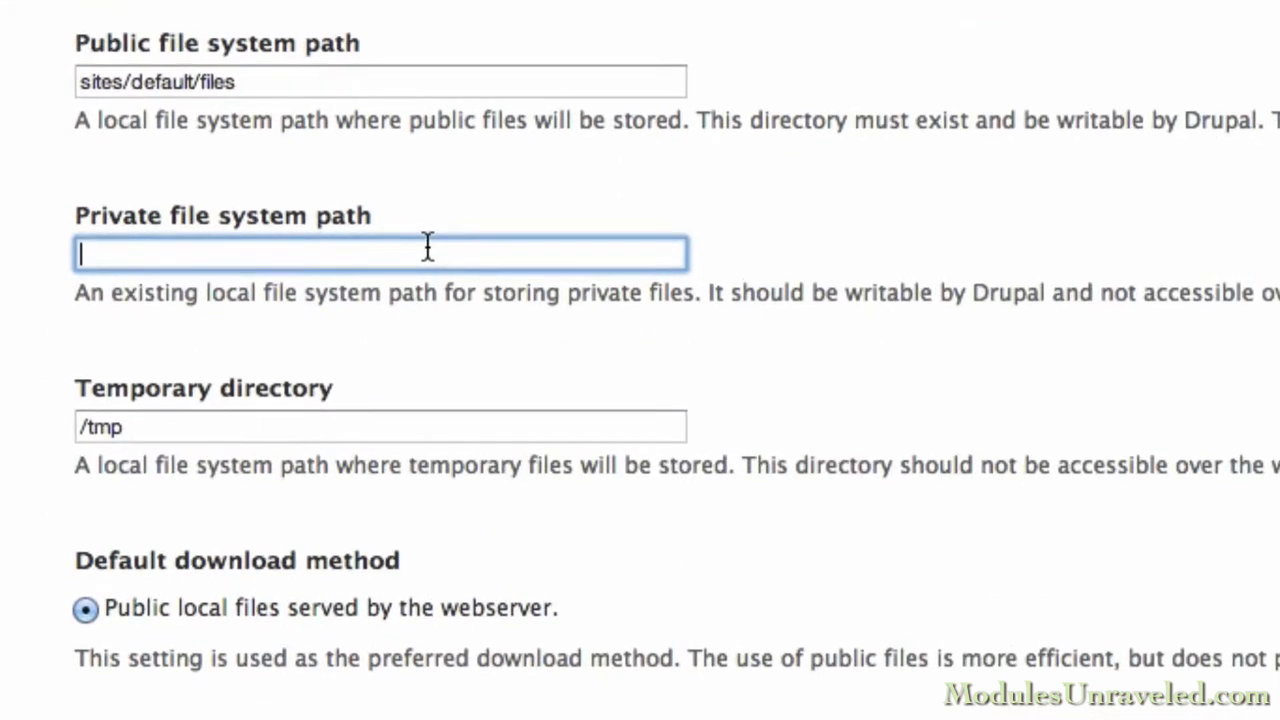
text(sites/default/files)
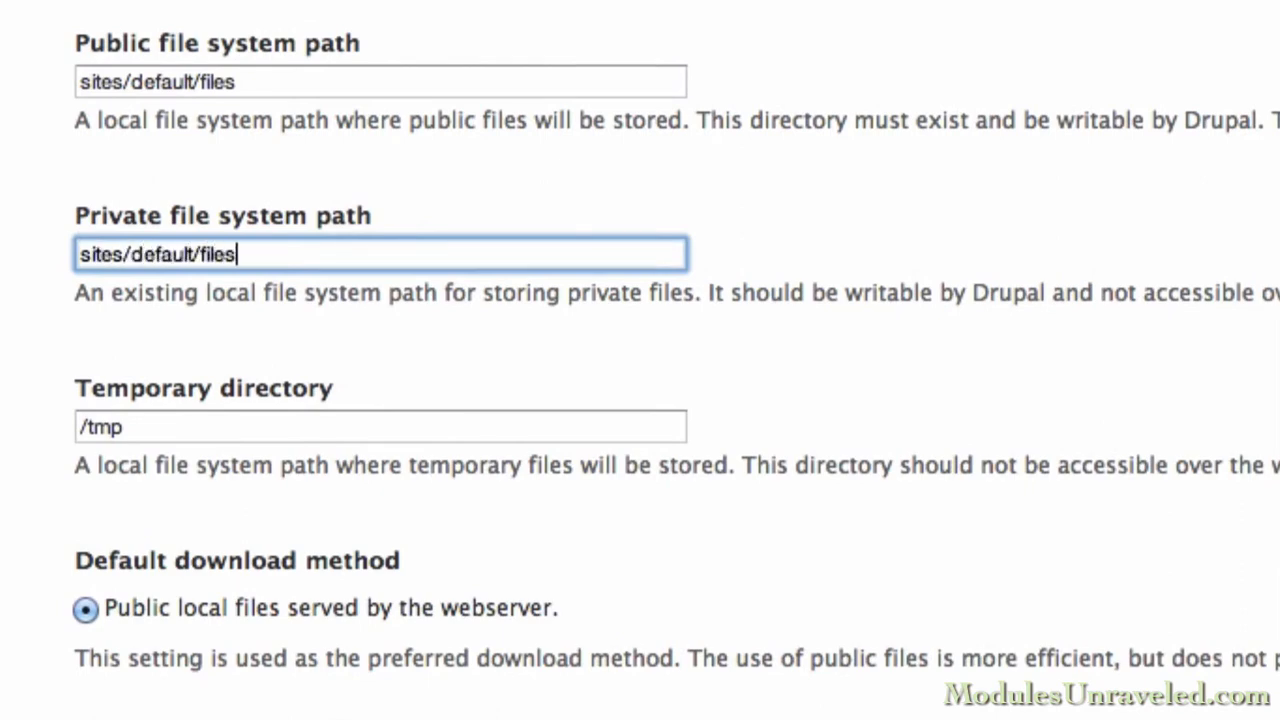
text(/private)
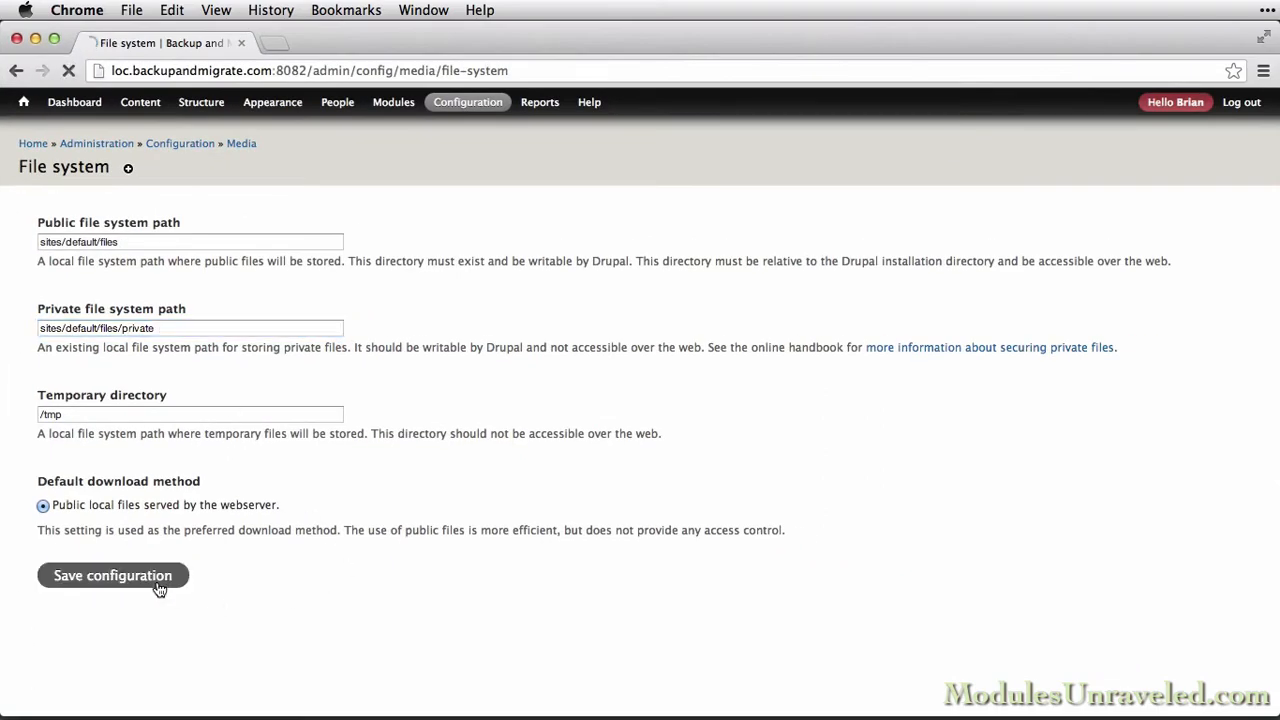
click(112, 576)
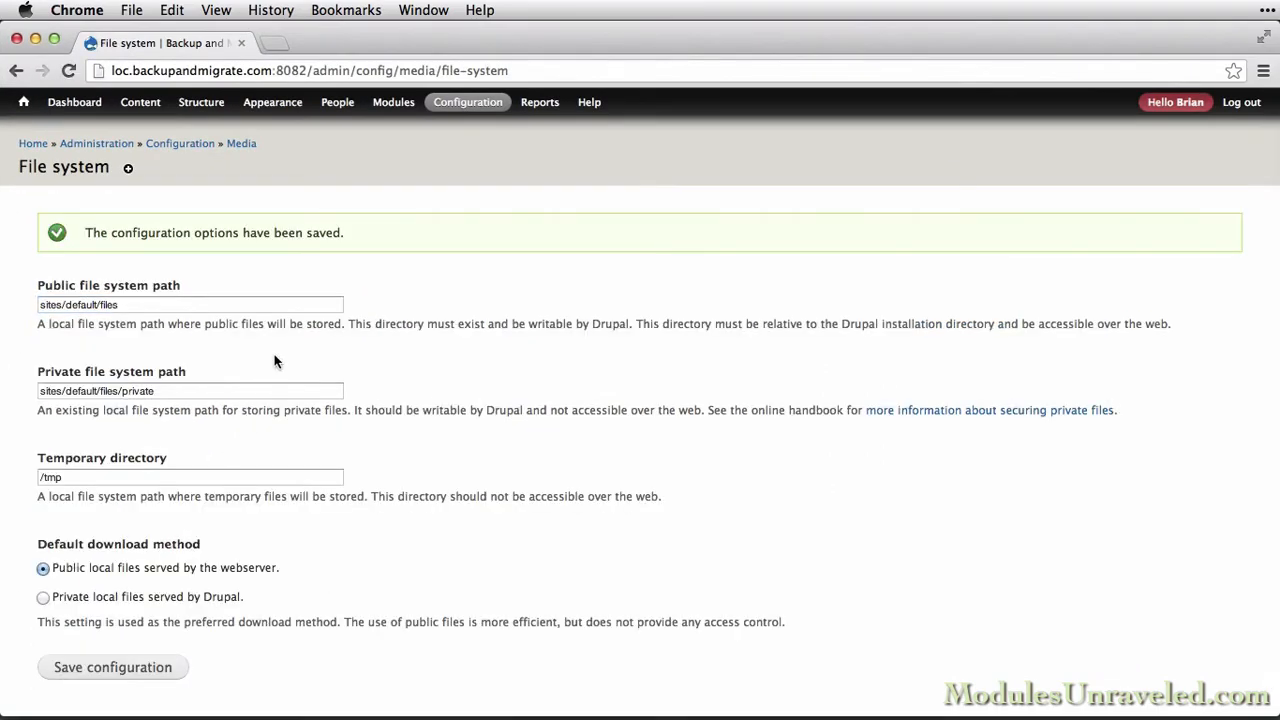
- Go back to Configuration > System > Backup and Migrate, now free of the private path warning
click(468, 100)
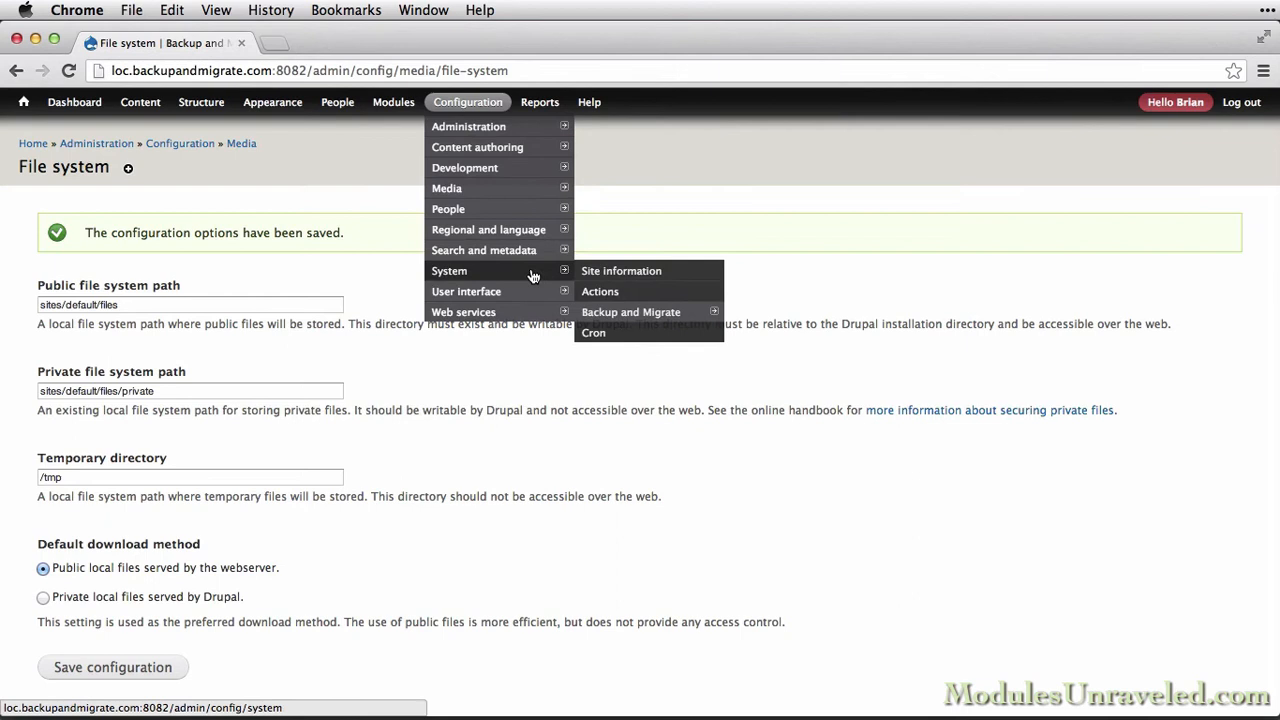
click(630, 312)
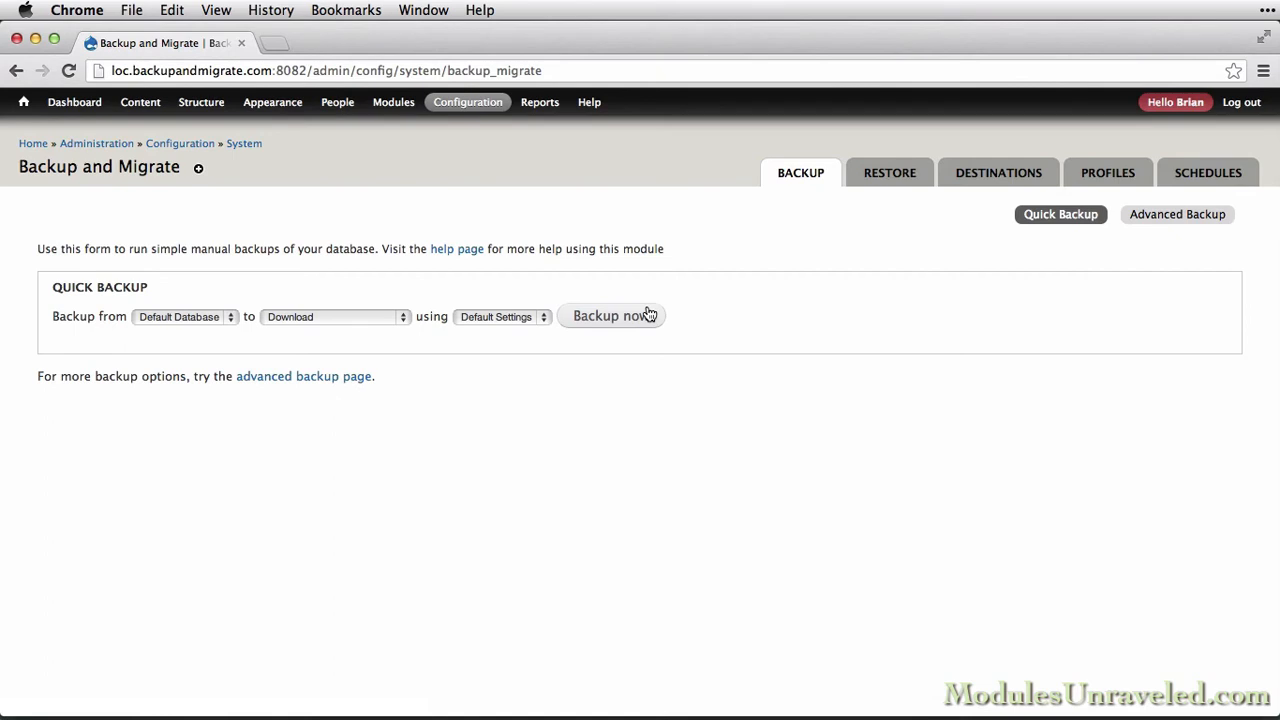
mouse_move(616, 324)
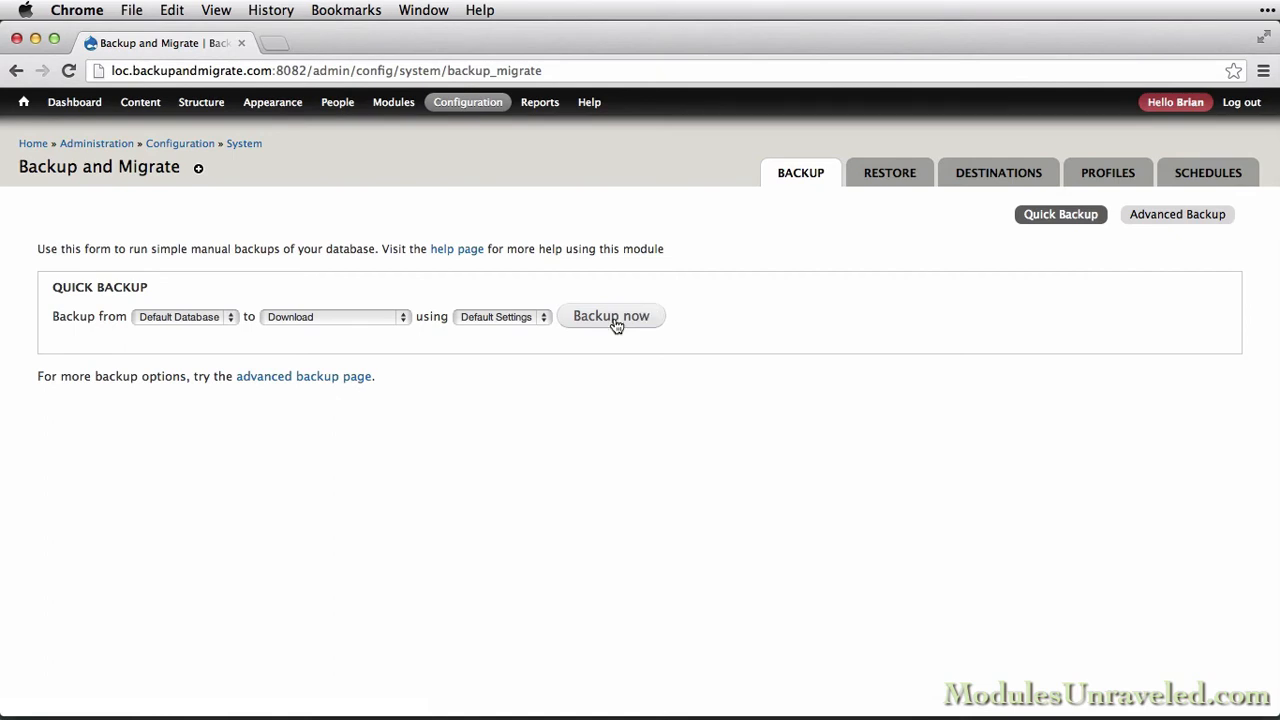
mouse_move(204, 324)
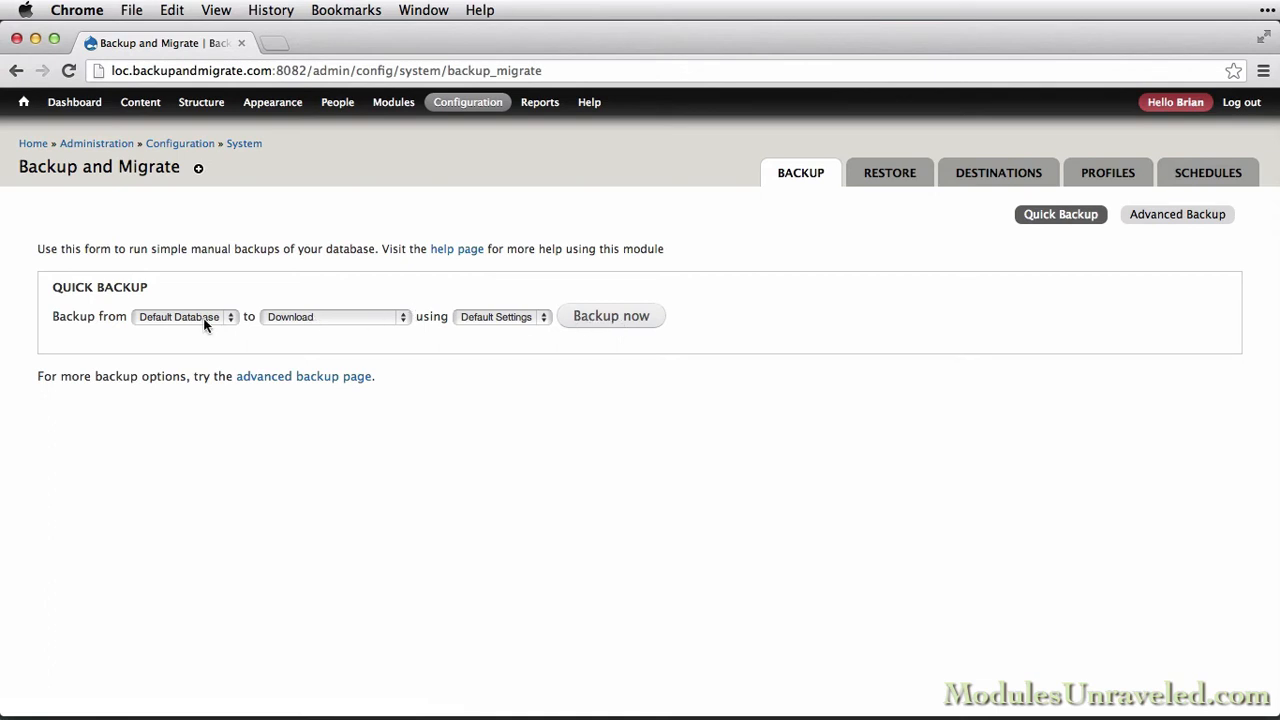
- Keep destination Download and Default Settings, then run Backup now to download the default database
click(332, 316)
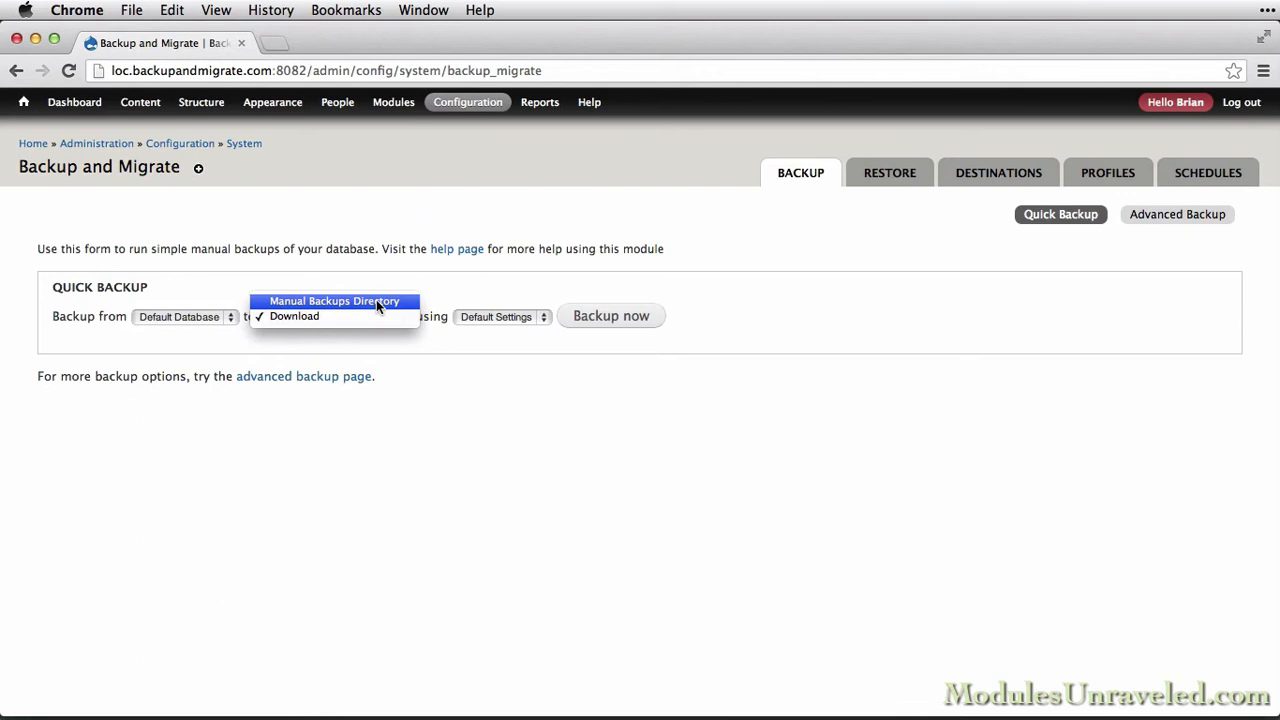
click(292, 316)
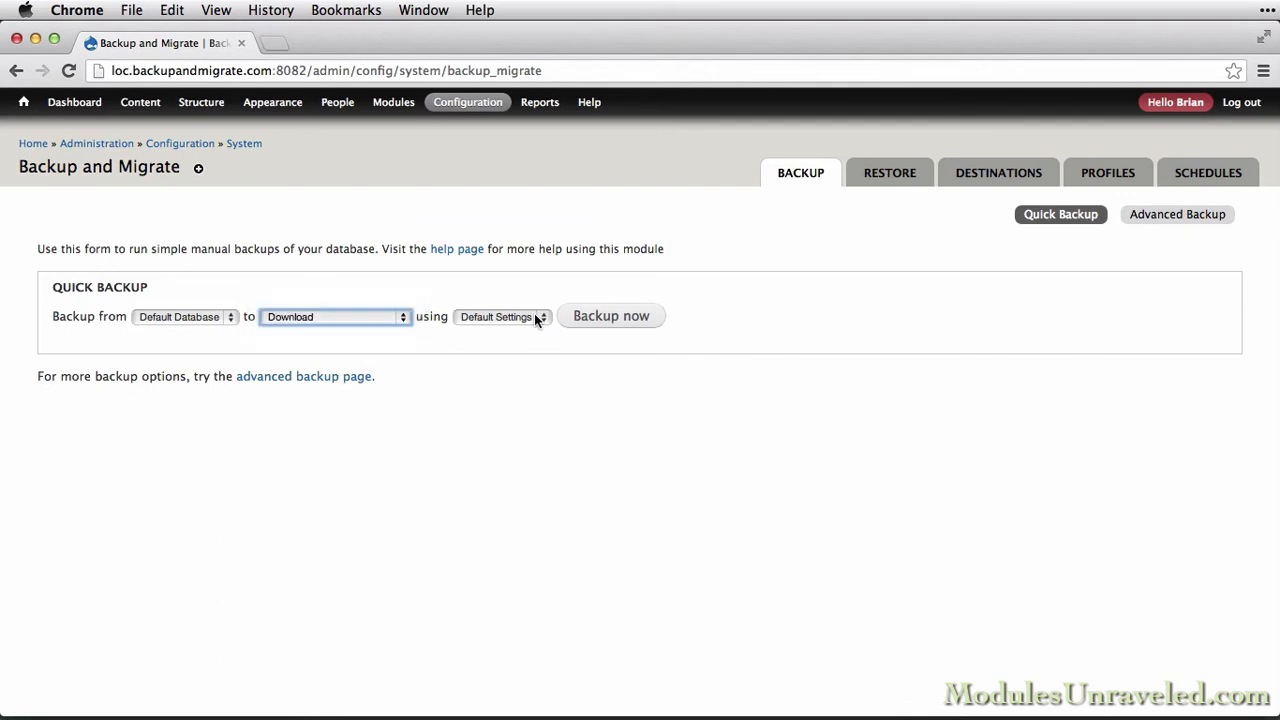
click(502, 316)
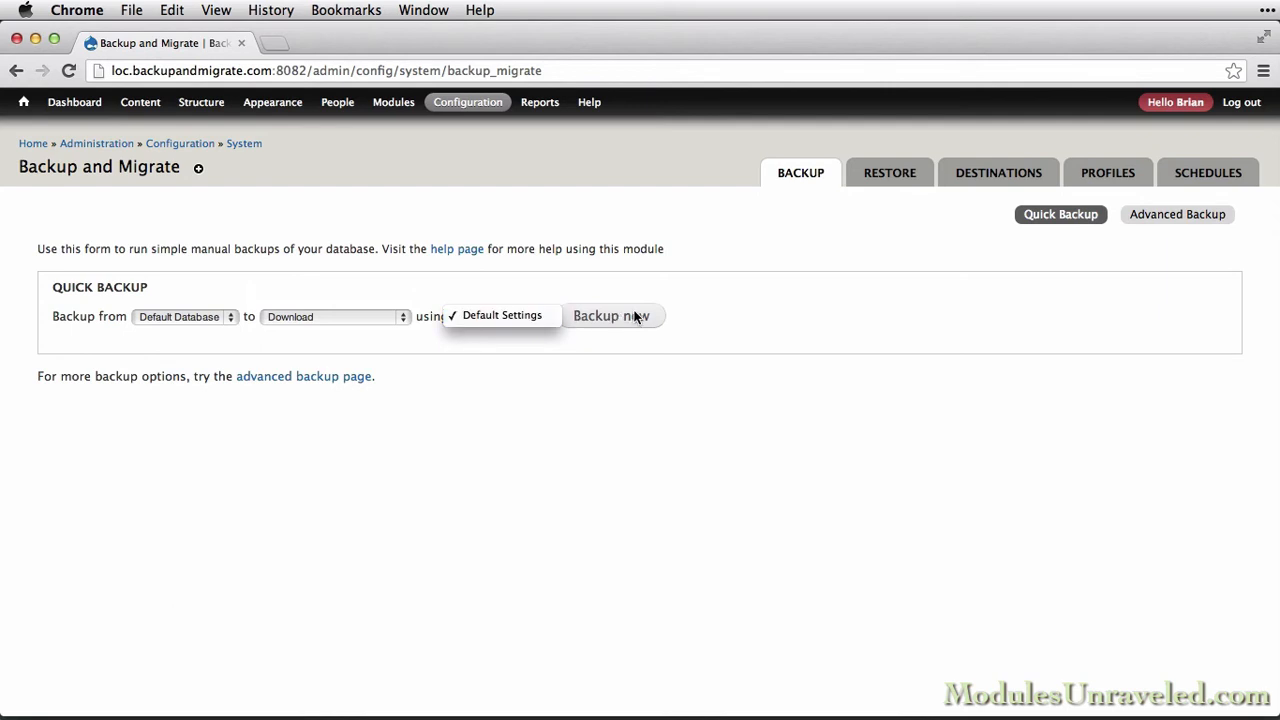
click(612, 316)
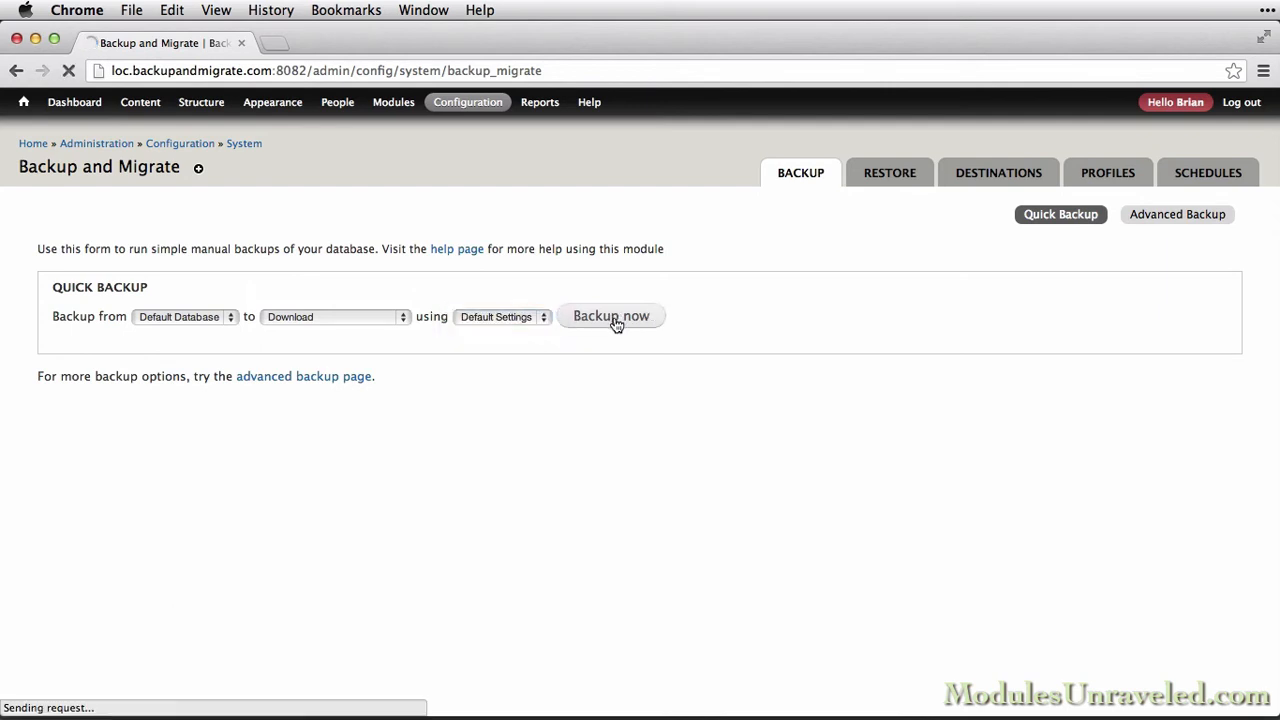
click(612, 316)
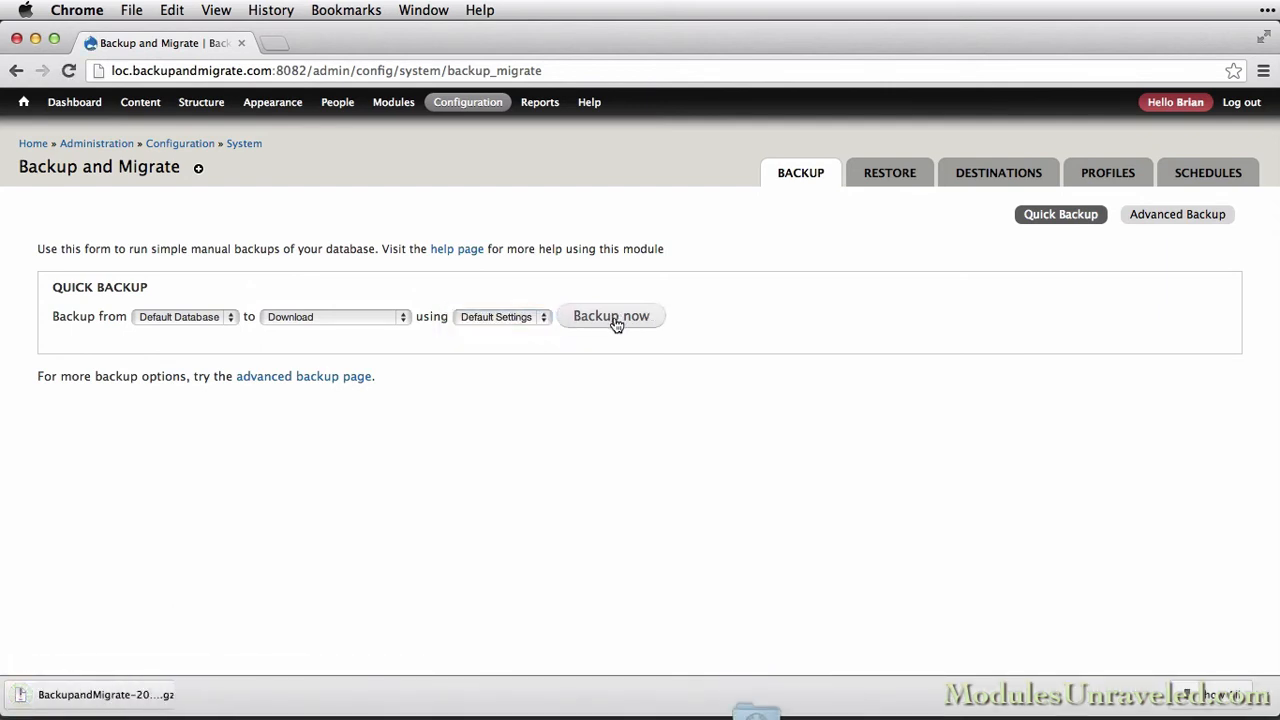